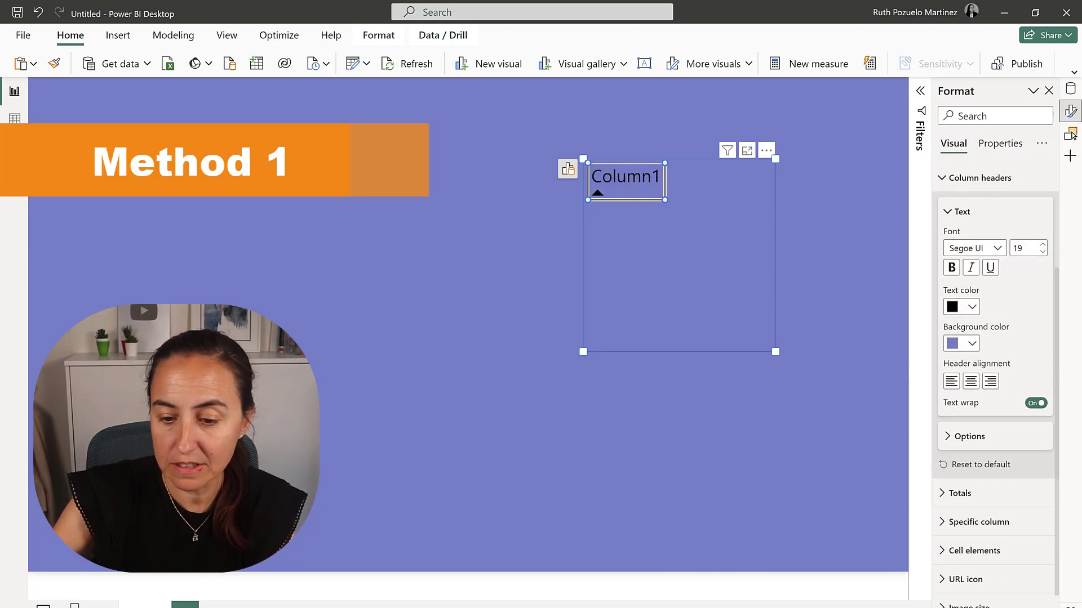
# Set the column header text colour to the same purple as its background, hiding Column1.
pyautogui.click(973, 344)
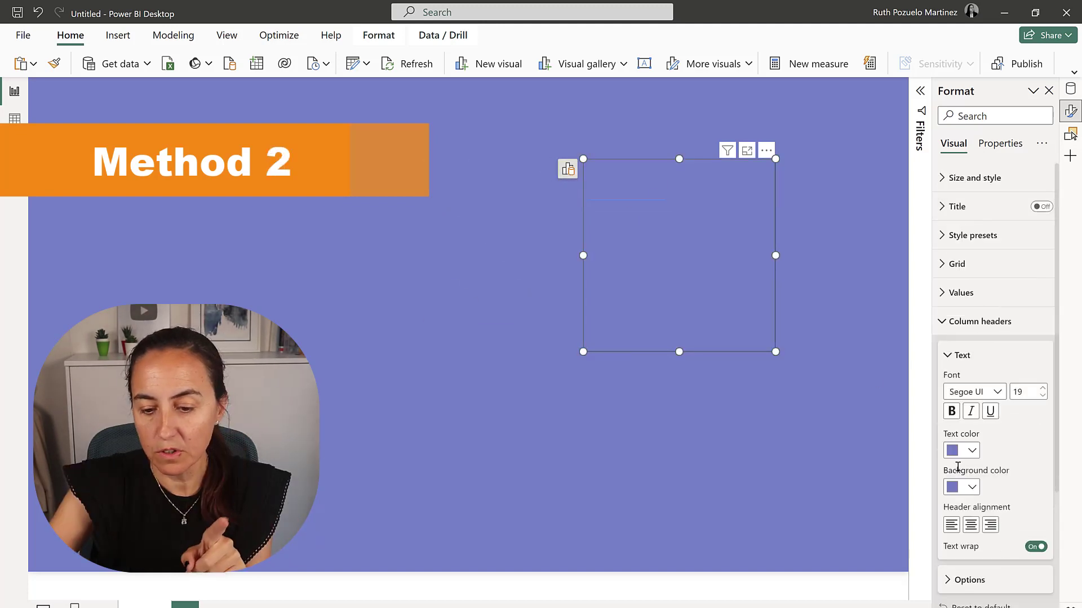
pyautogui.click(952, 450)
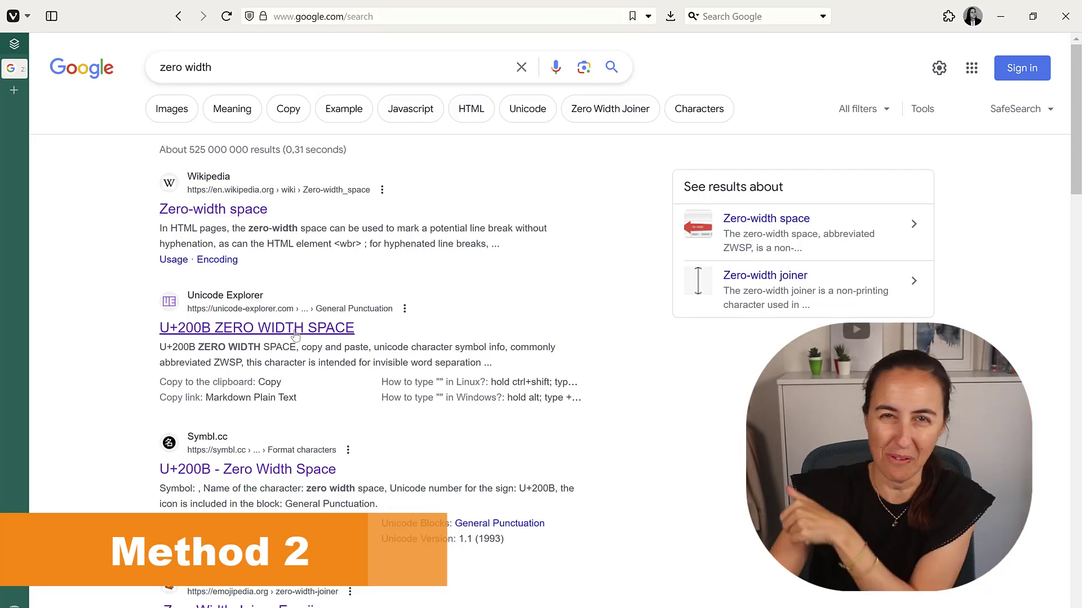
# Copy the U+200B zero-width space character from the Unicode Explorer result.
pyautogui.click(257, 328)
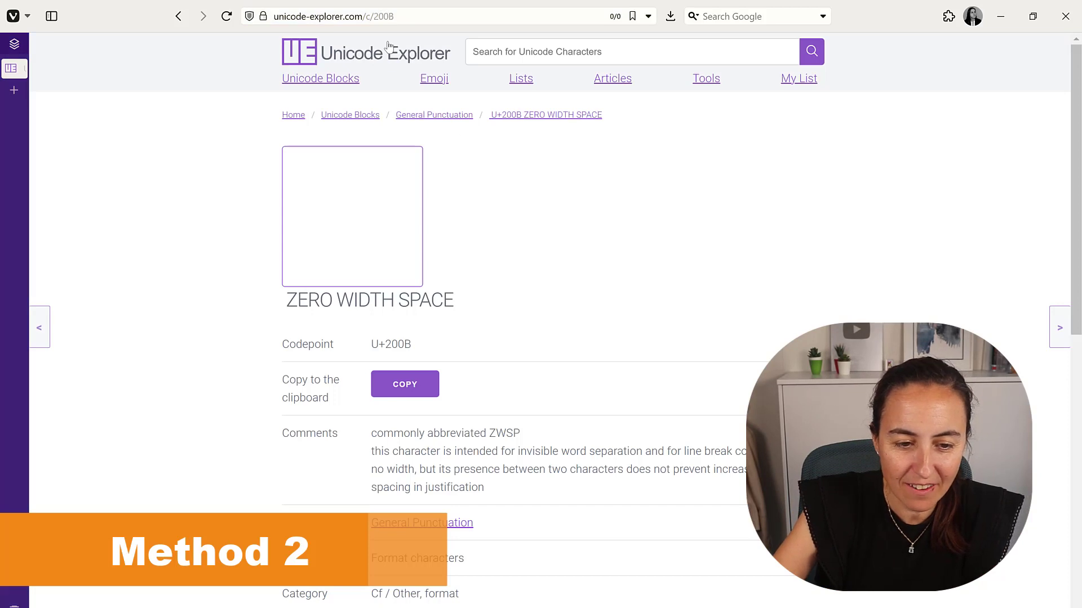
pyautogui.click(404, 383)
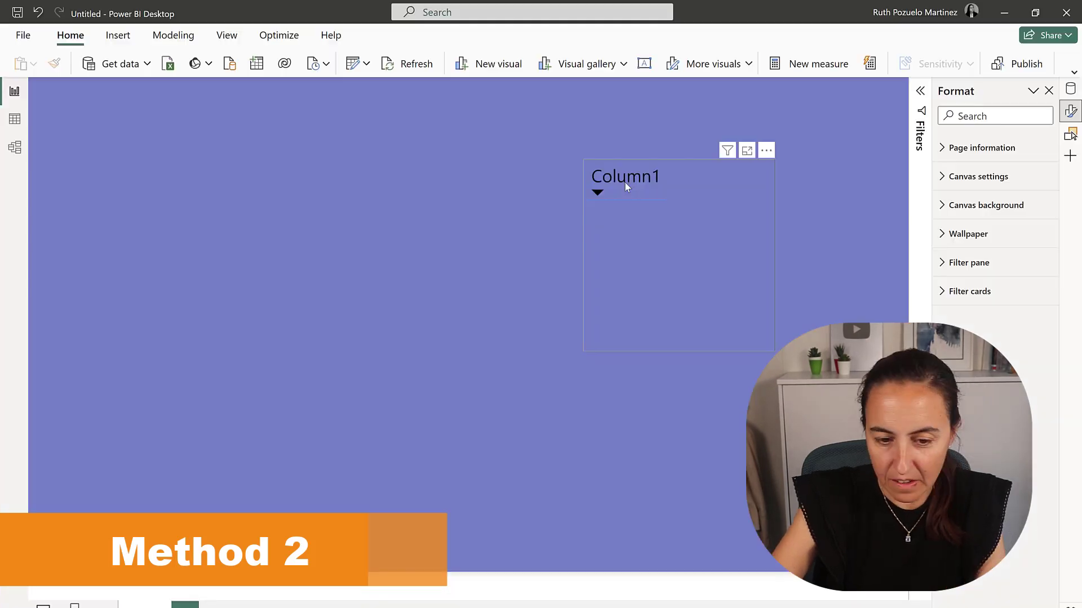
# Rename the table's Column1 to the pasted zero-width space so the header shows no text.
pyautogui.click(626, 180)
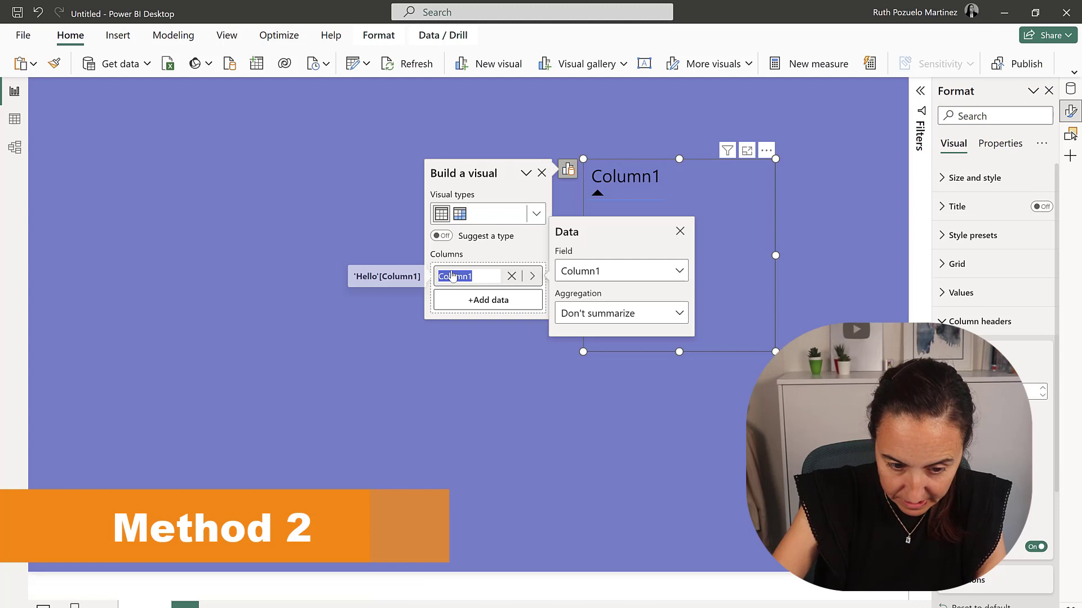
pyautogui.press('Delete')
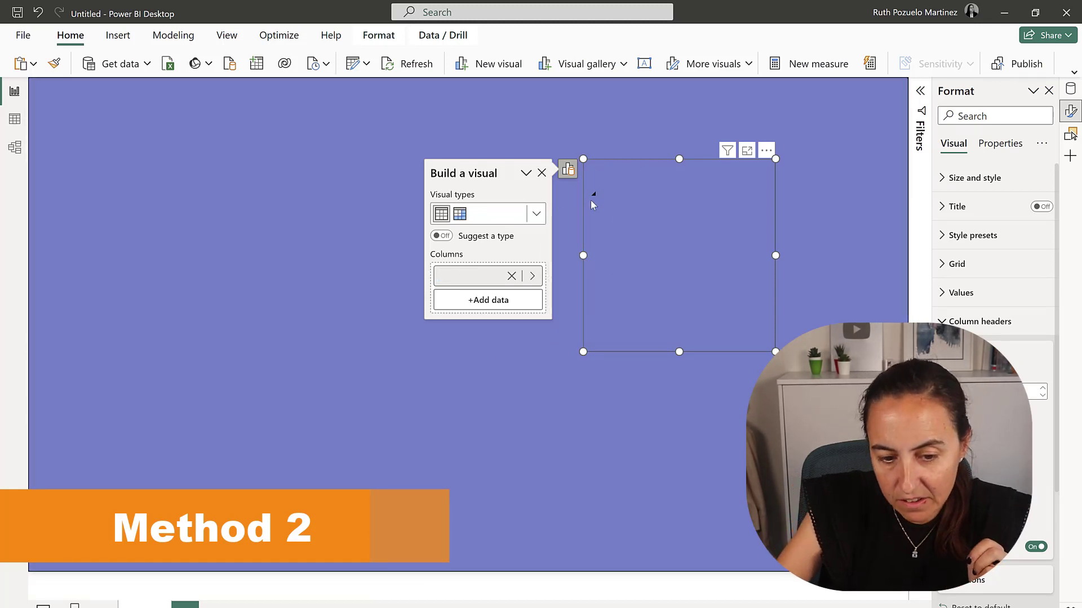
pyautogui.moveTo(597, 217)
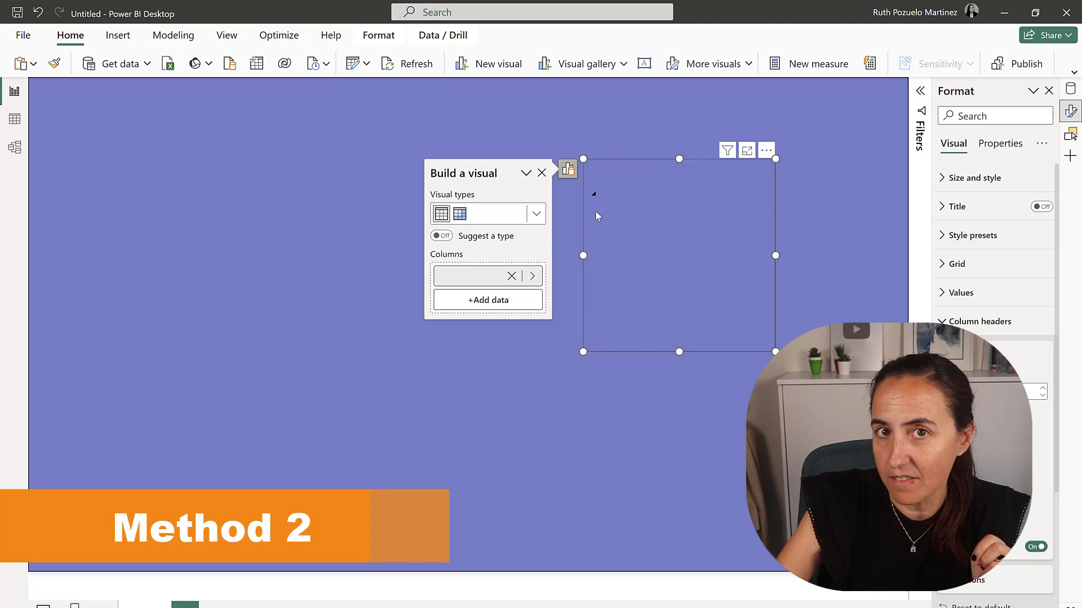
pyautogui.moveTo(593, 198)
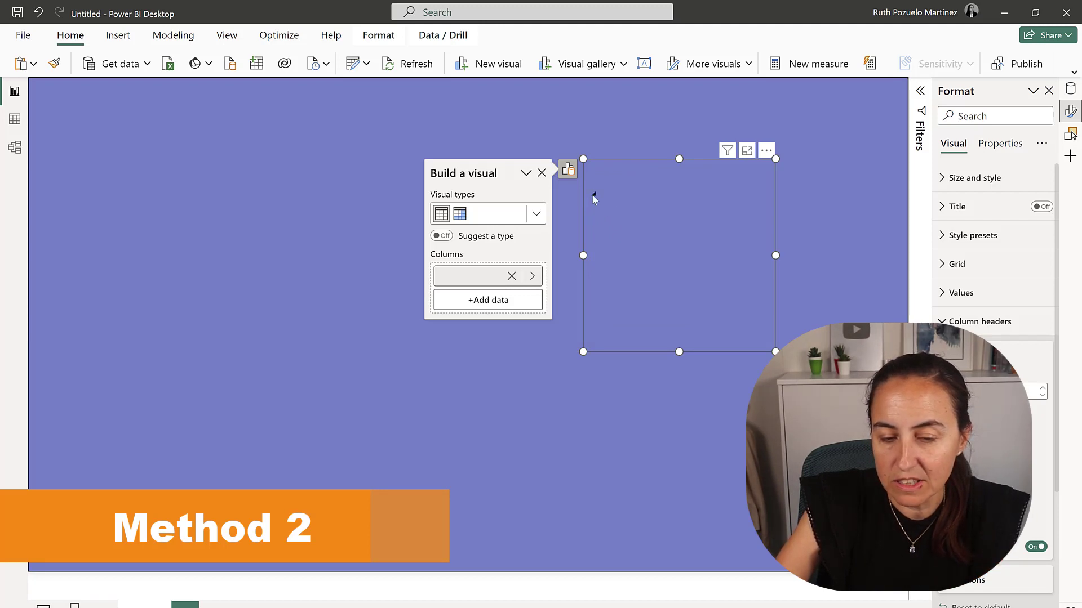
pyautogui.moveTo(604, 196)
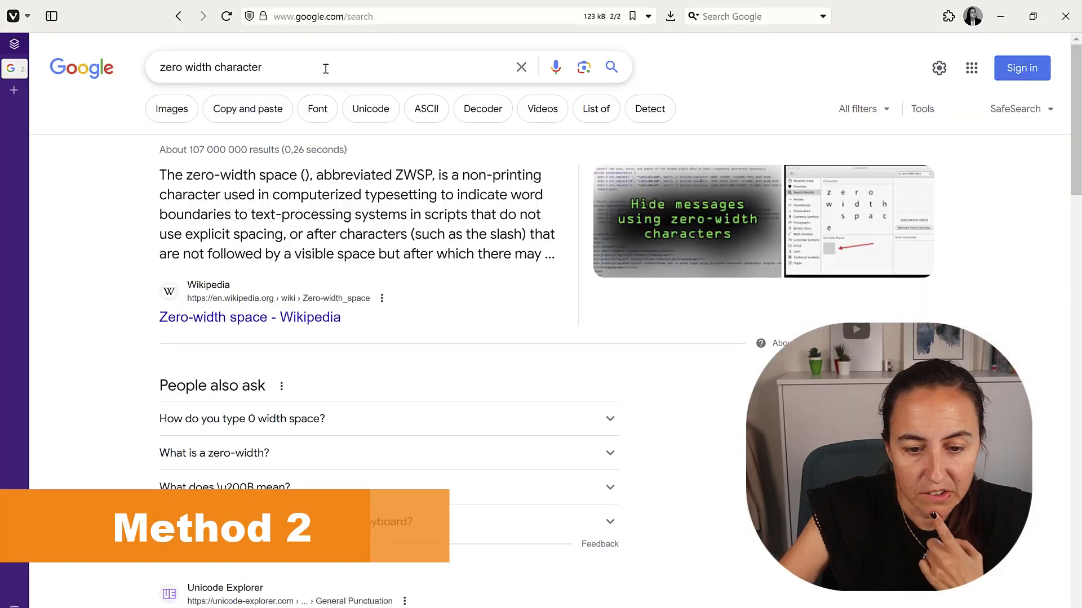
# Reach the Unicode Explorer U+200B ZERO WIDTH SPACE result from the 'zero width character' search.
pyautogui.scroll(-3)
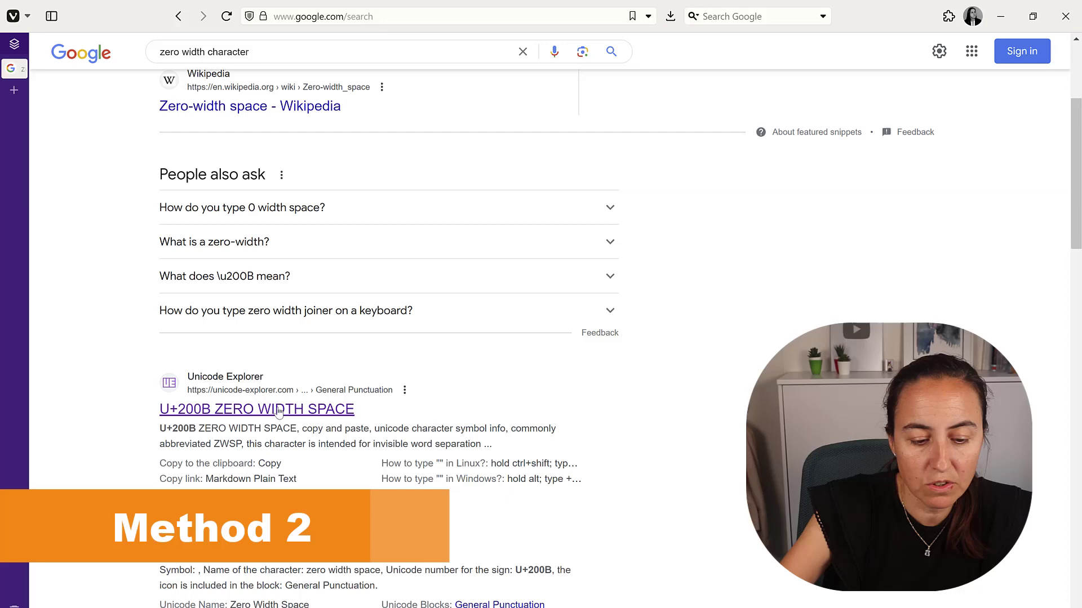
pyautogui.click(257, 409)
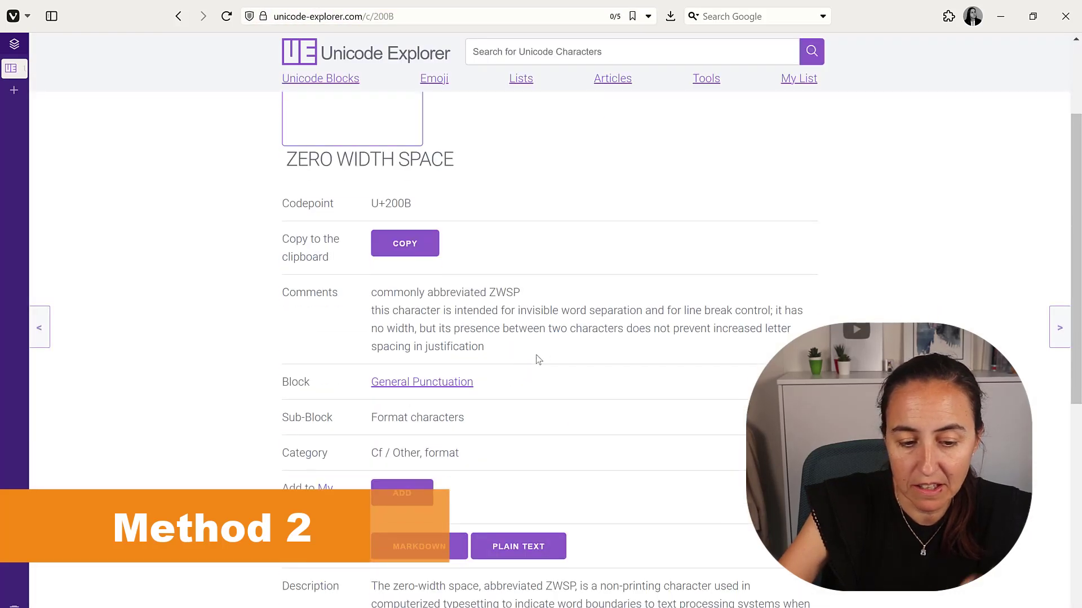
pyautogui.scroll(-3)
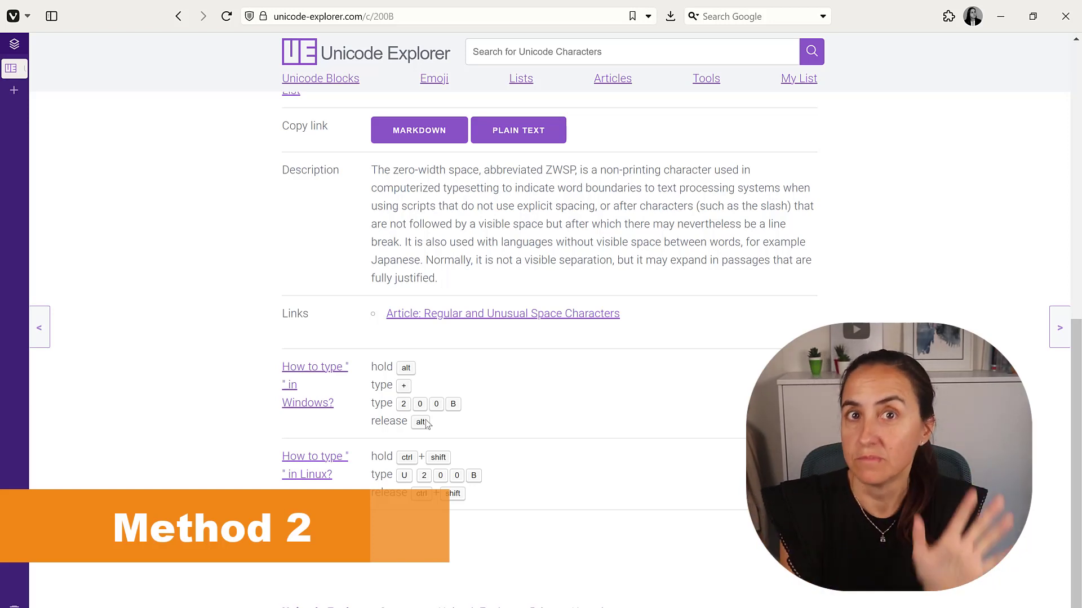
pyautogui.moveTo(451, 360)
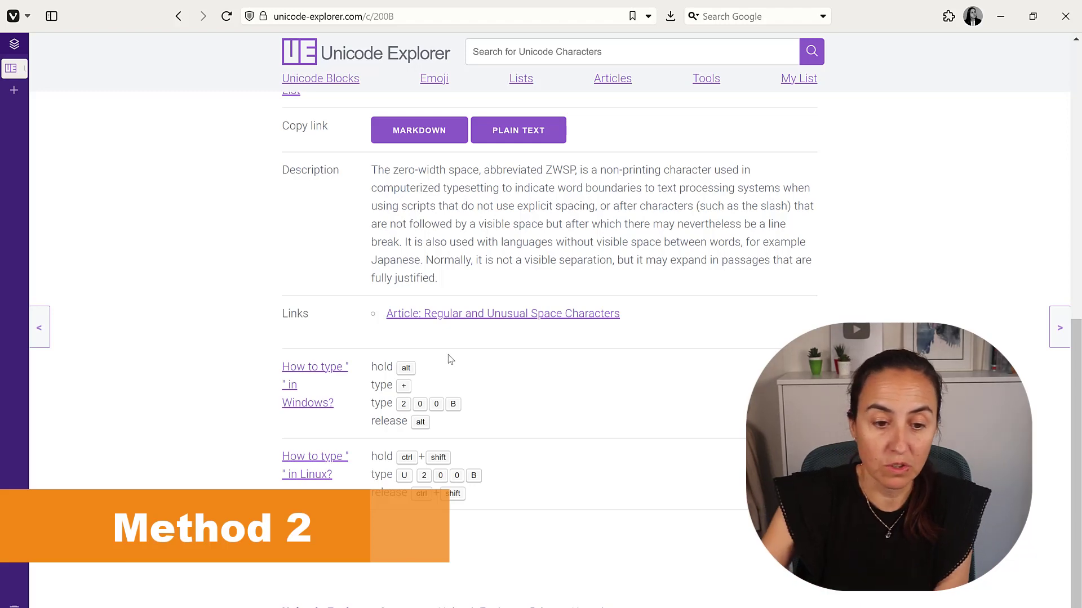